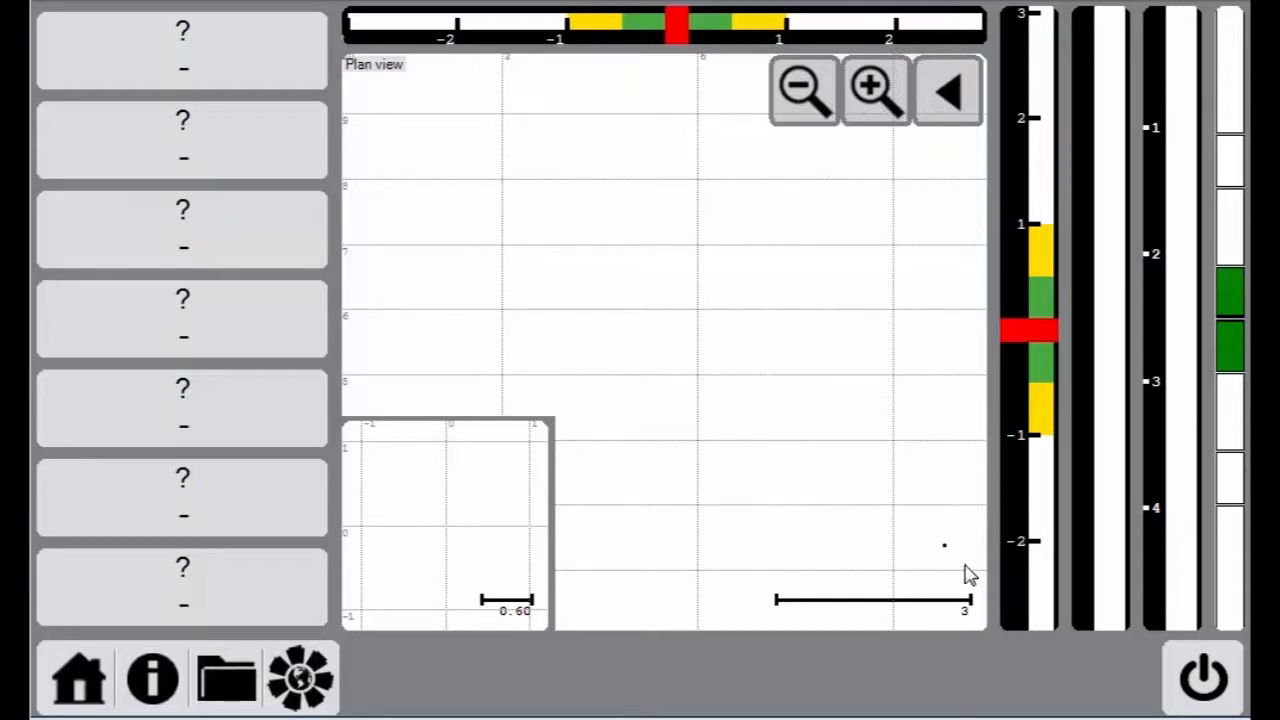
mouse_move(928, 530)
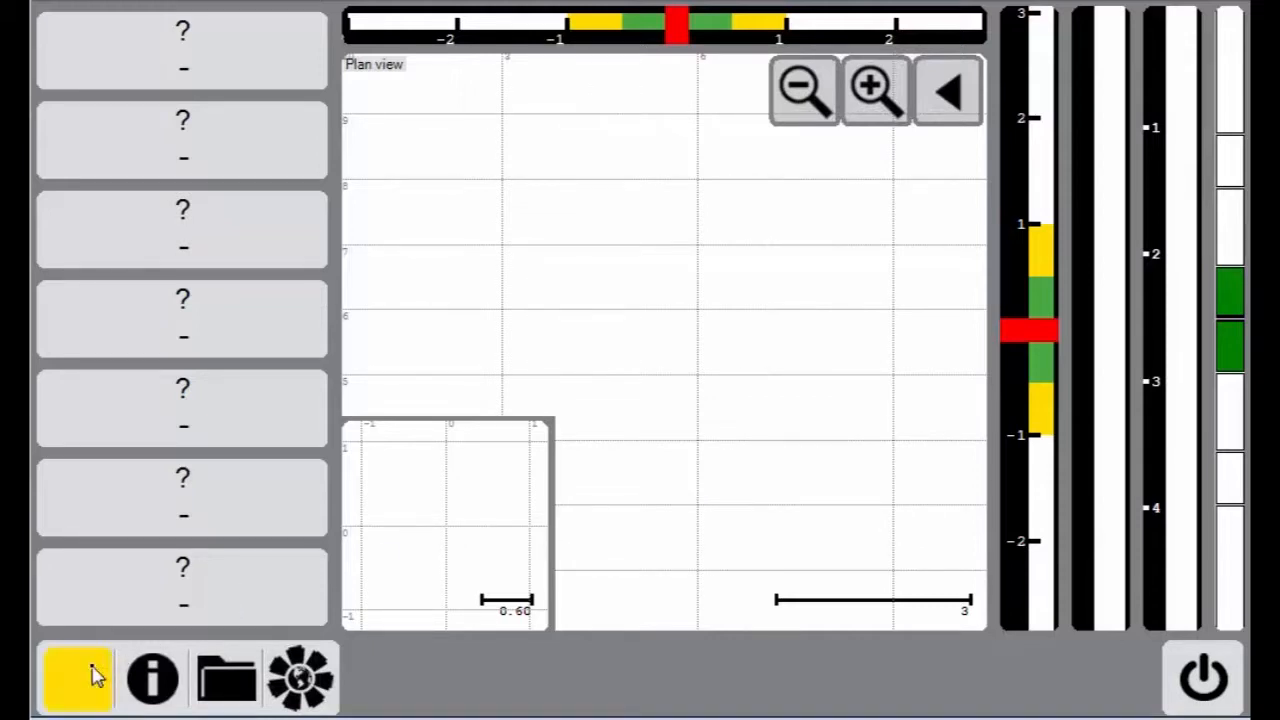
- Reach Tolerance Settings via System Setup, showing cut/fill 0.2 m, target 0.2 m, inclination and rotation 5°
left_click(76, 678)
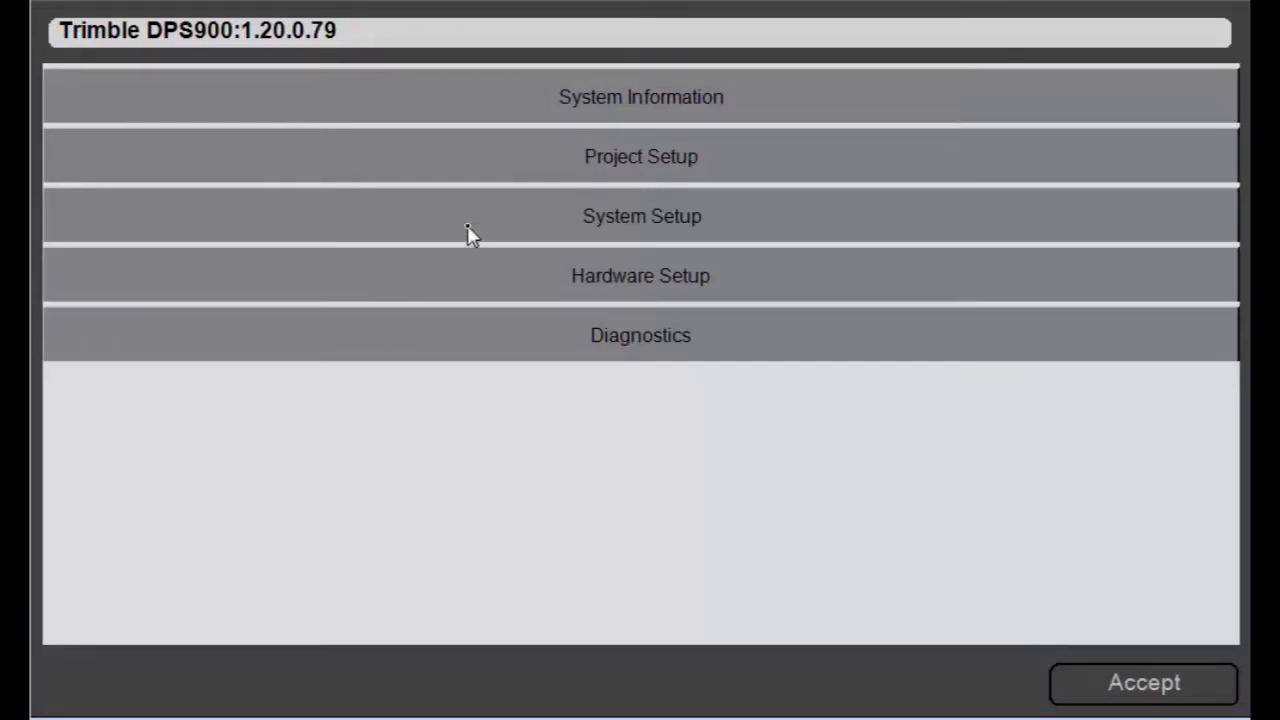
left_click(640, 216)
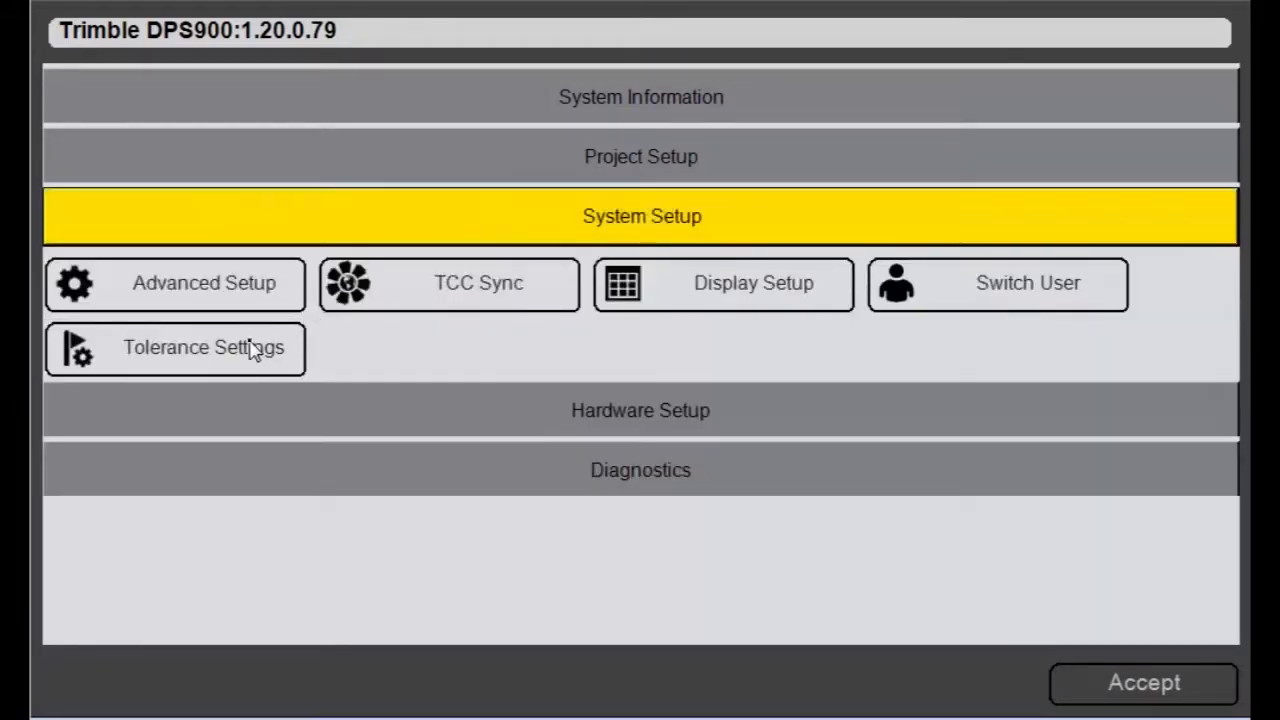
left_click(176, 348)
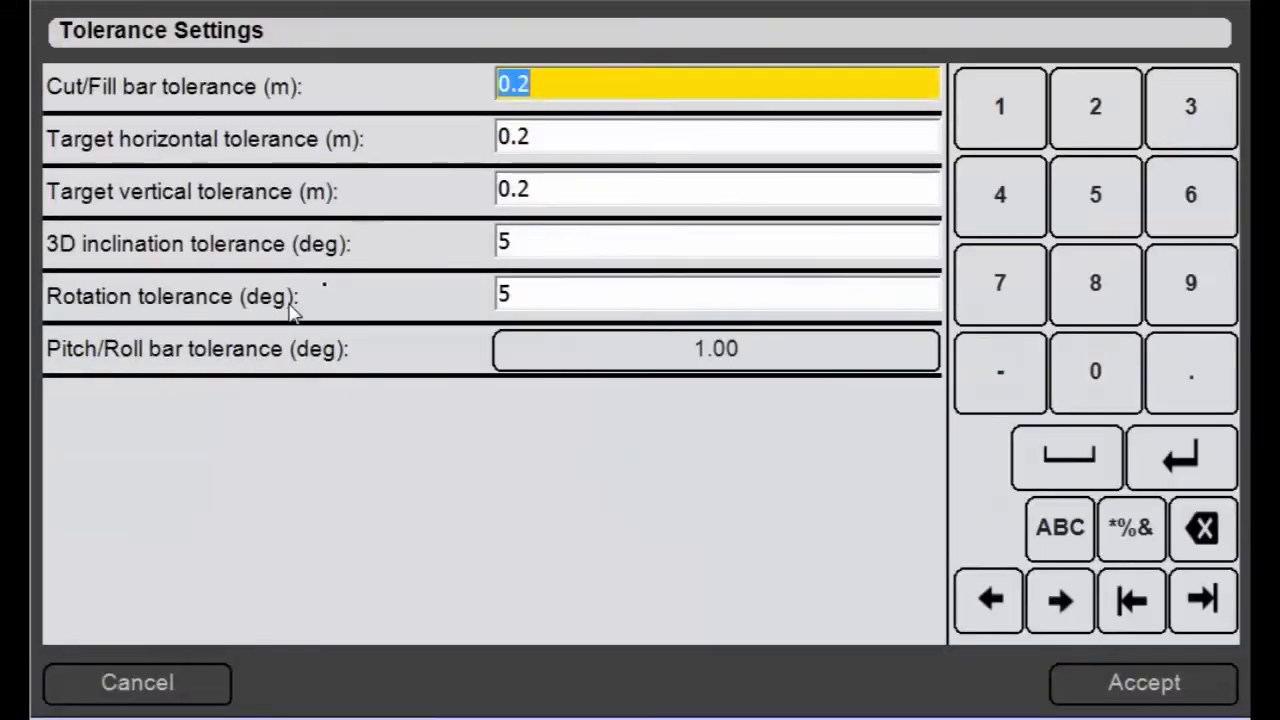
mouse_move(350, 262)
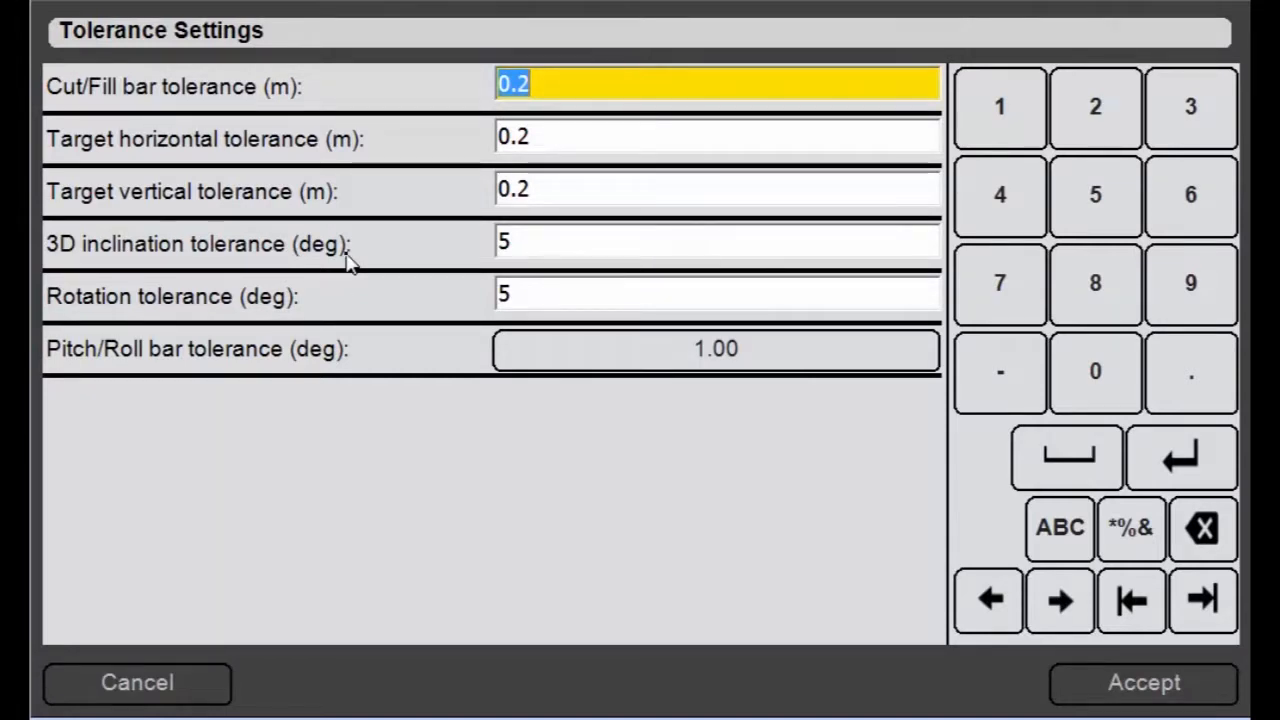